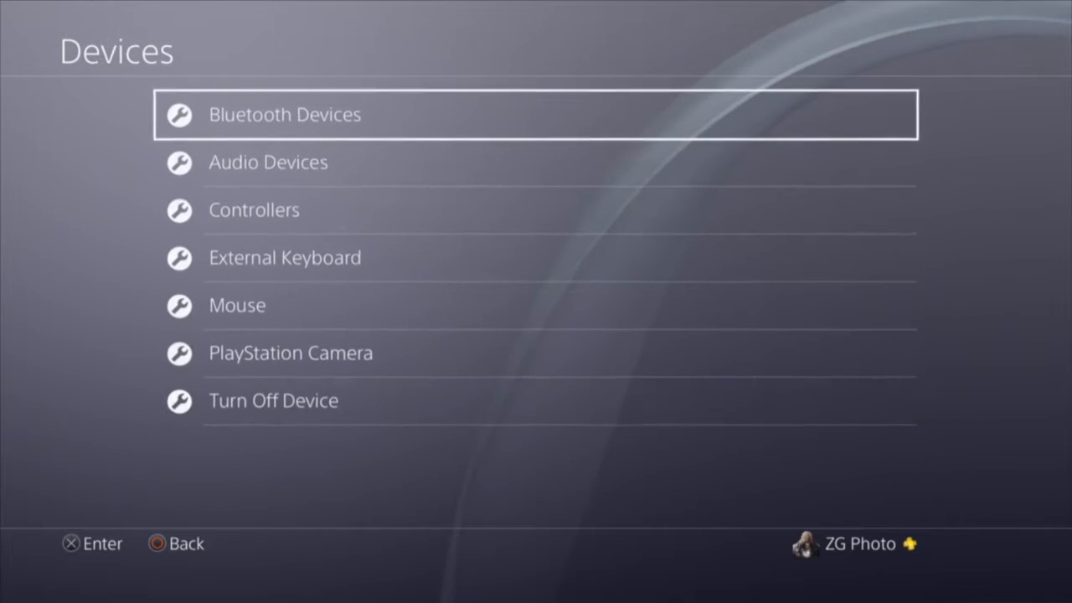
# - Show the Output Device choices under Audio Devices, with USB Headset (Astro MixAmp Pro) checked
pyautogui.click(268, 161)
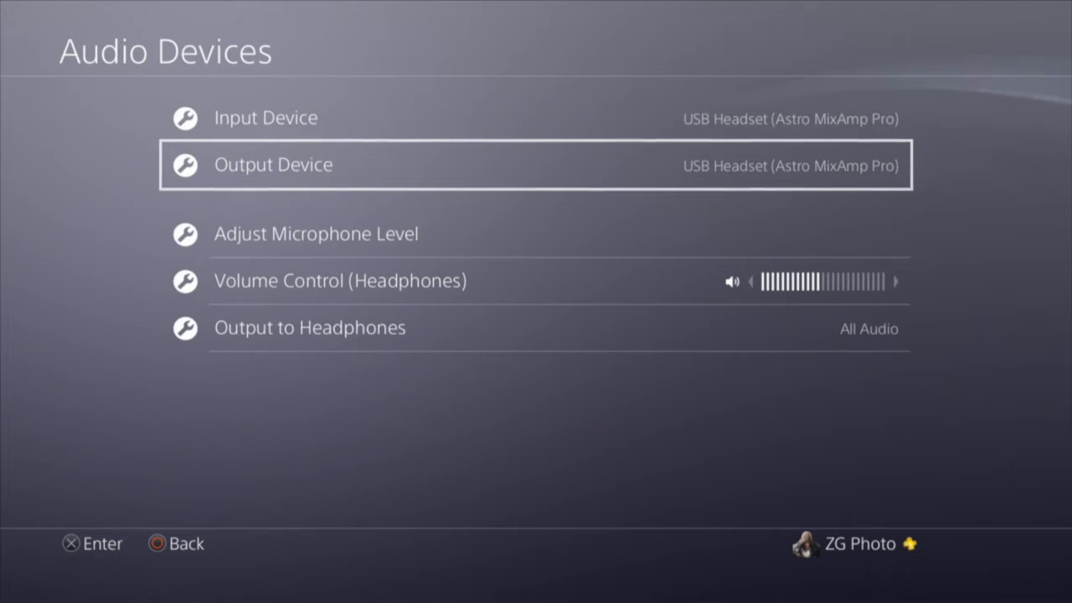
pyautogui.click(273, 164)
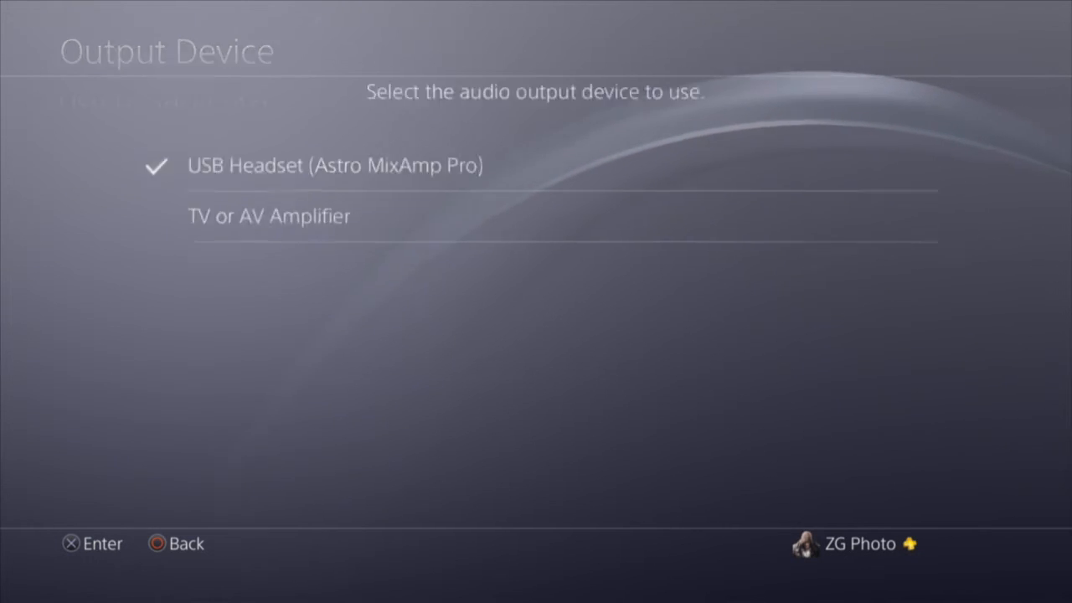
# - In Sound and Screen > Audio Output Settings, keep HDMI OUT as primary port and Bitstream (Dolby) as format
pyautogui.press('Back')
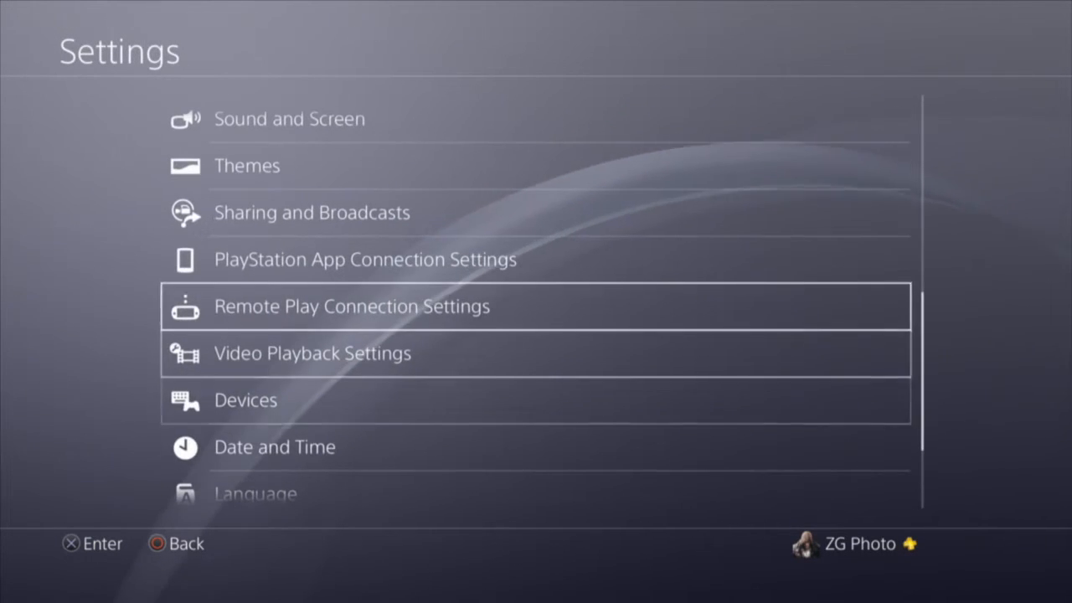
pyautogui.click(288, 117)
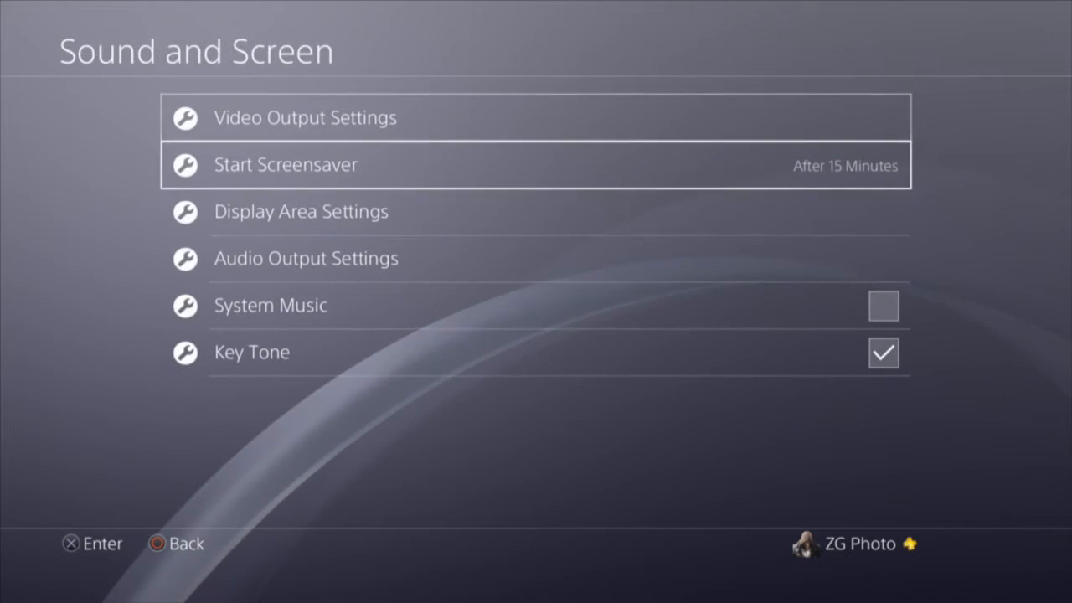
pyautogui.click(305, 258)
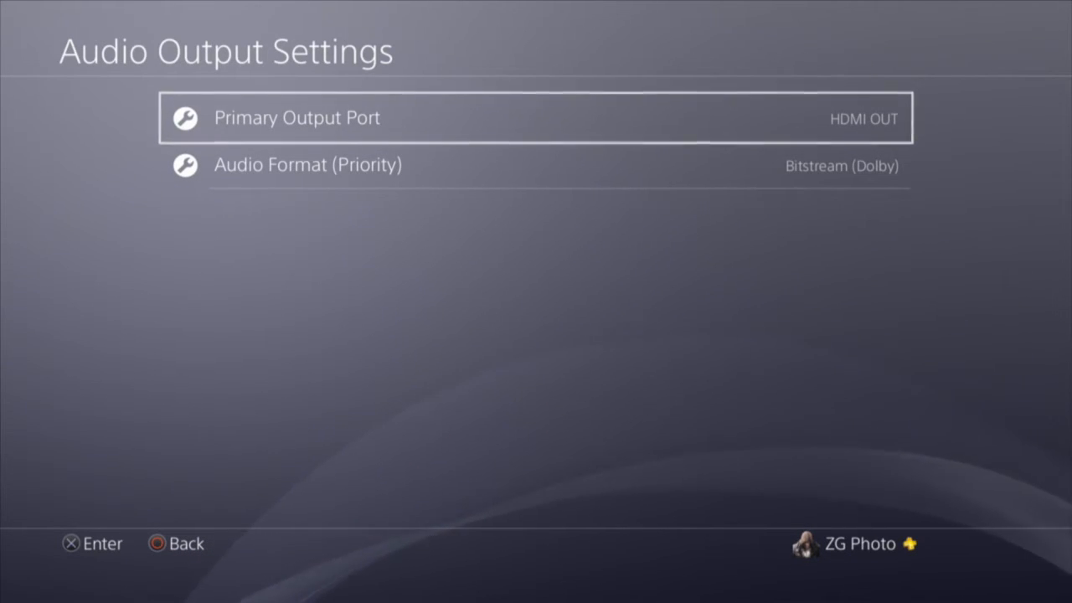
pyautogui.click(308, 164)
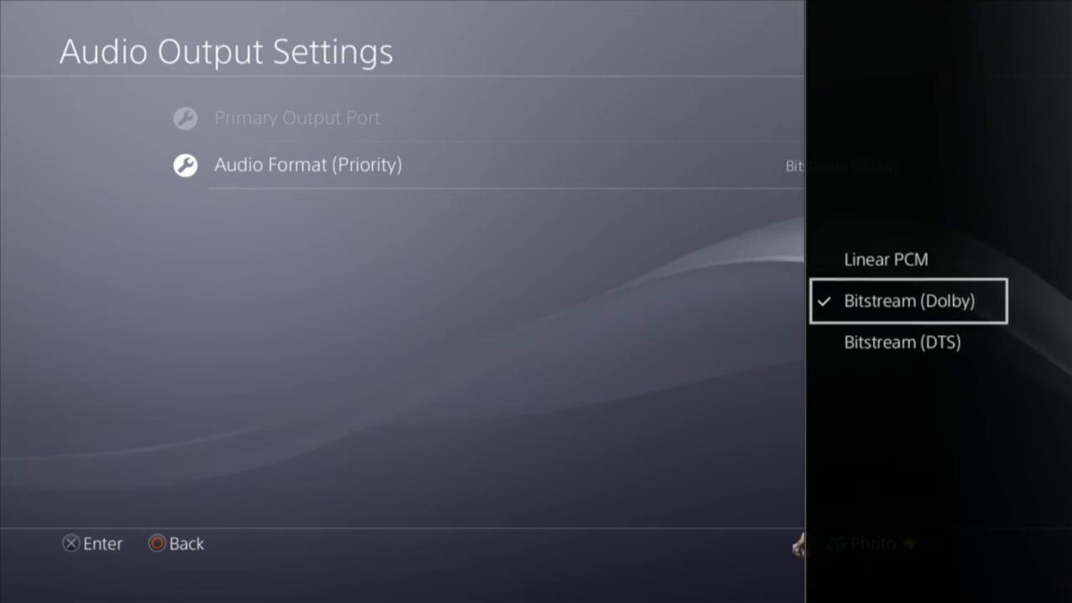
pyautogui.click(907, 302)
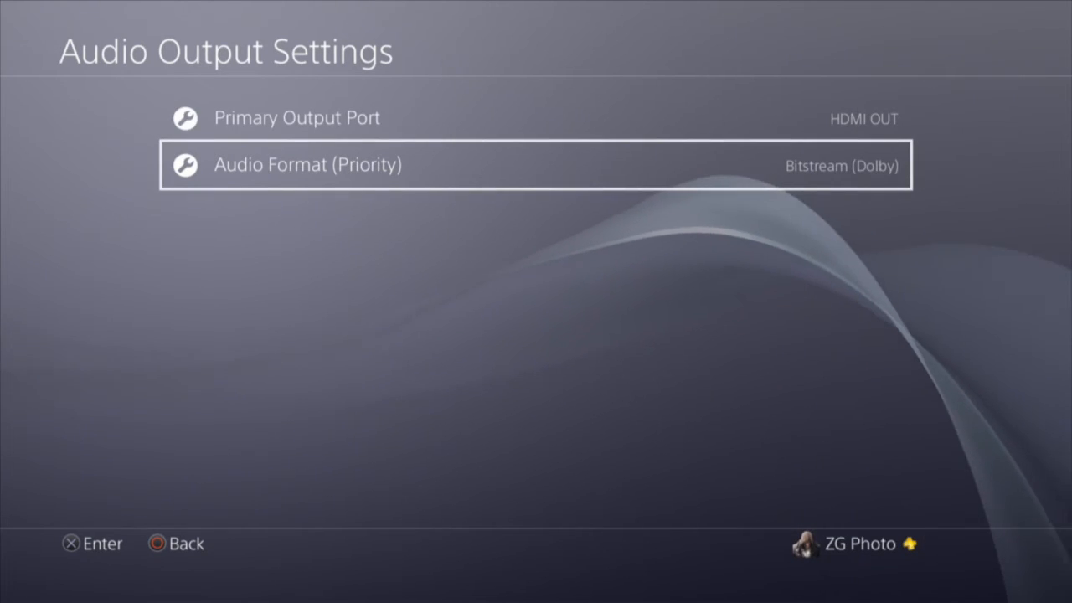